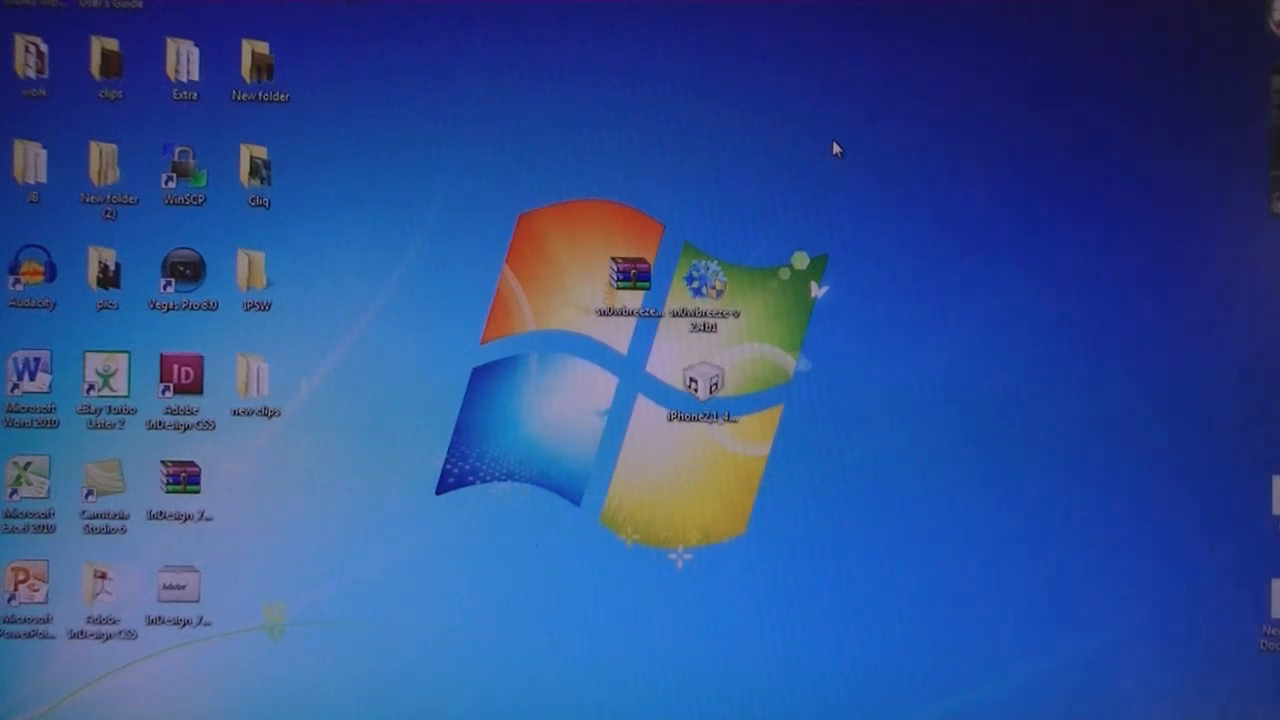
# Launch sn0wbreeze and load the iPhone2,1_4.3.1_8G4_Restore firmware file
pyautogui.click(705, 290)
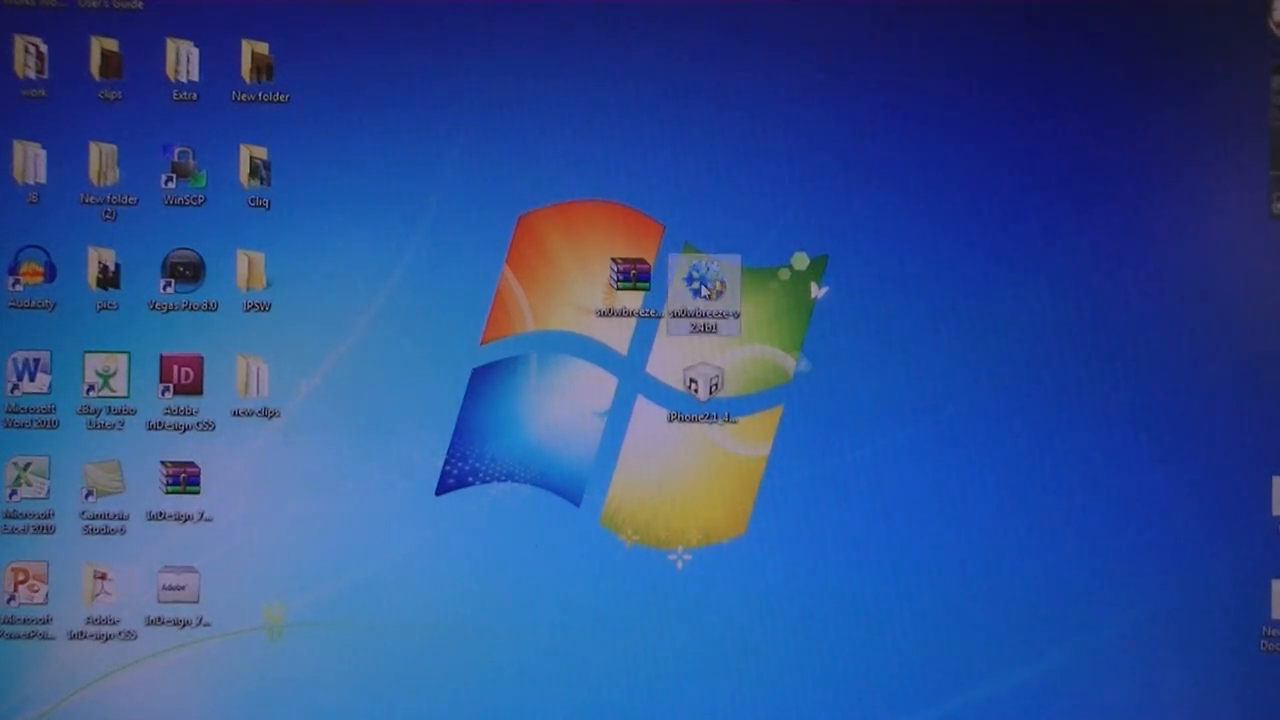
pyautogui.doubleClick(703, 290)
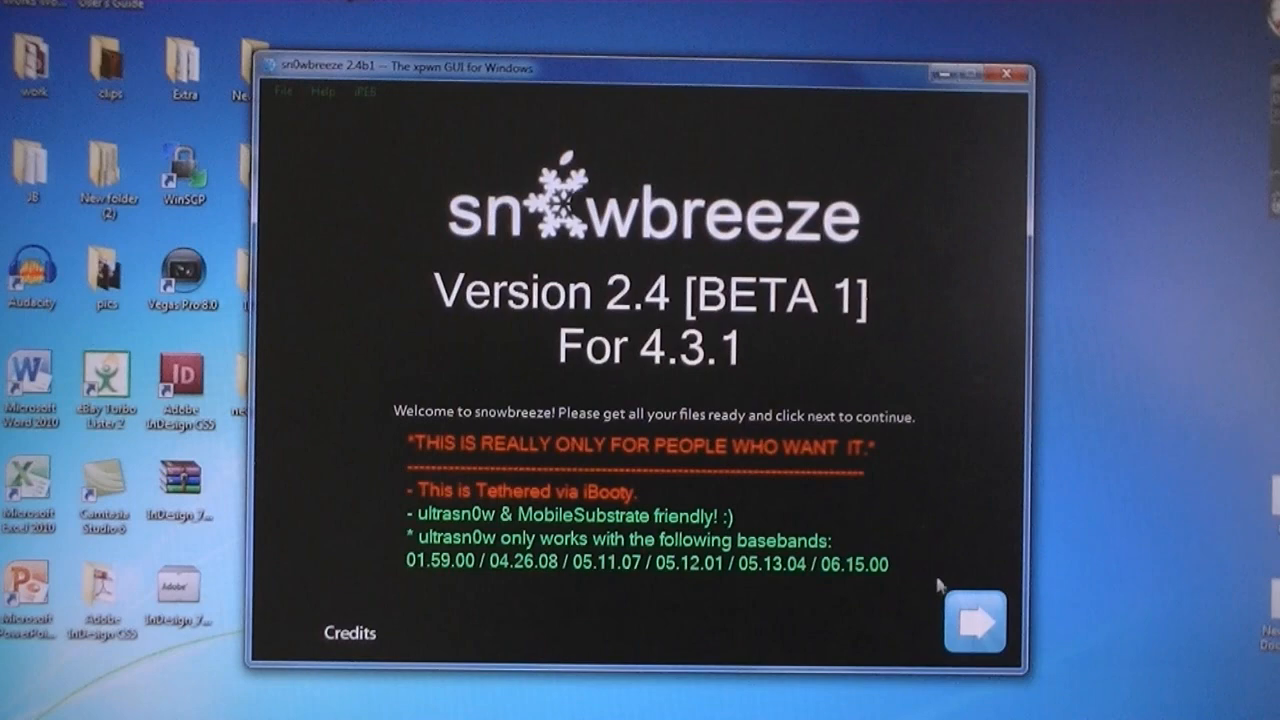
pyautogui.click(974, 622)
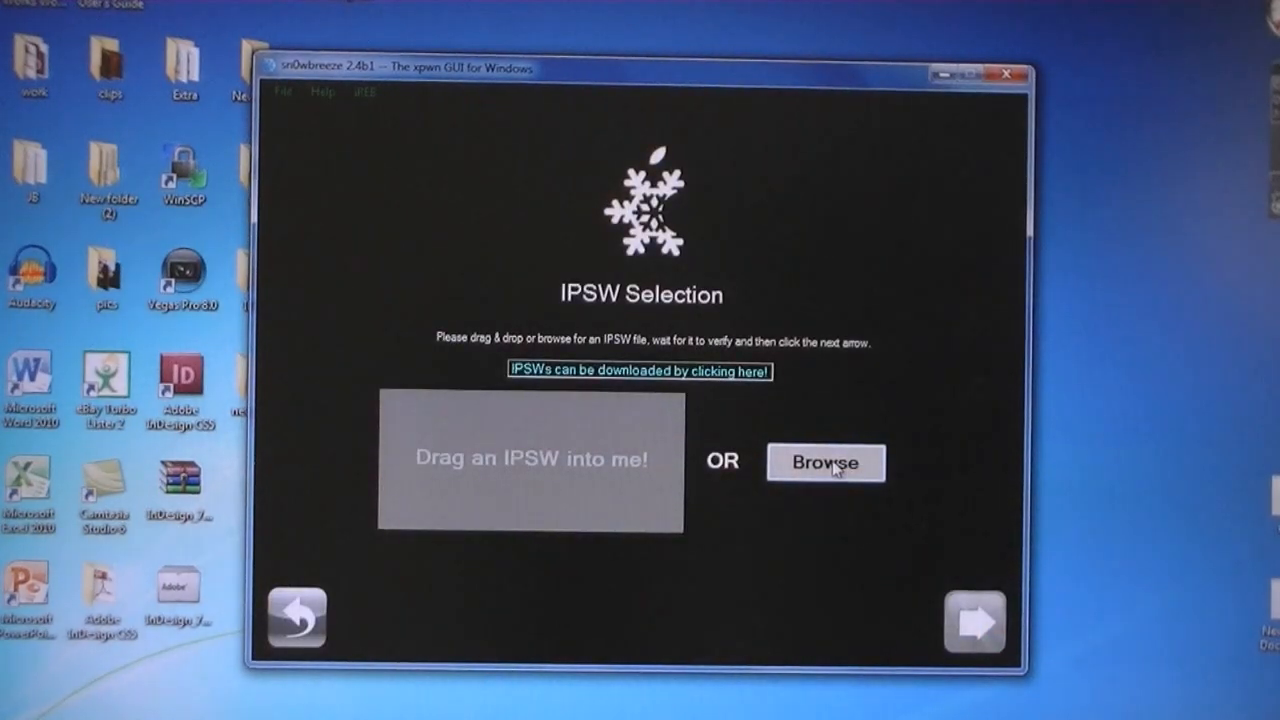
pyautogui.click(824, 462)
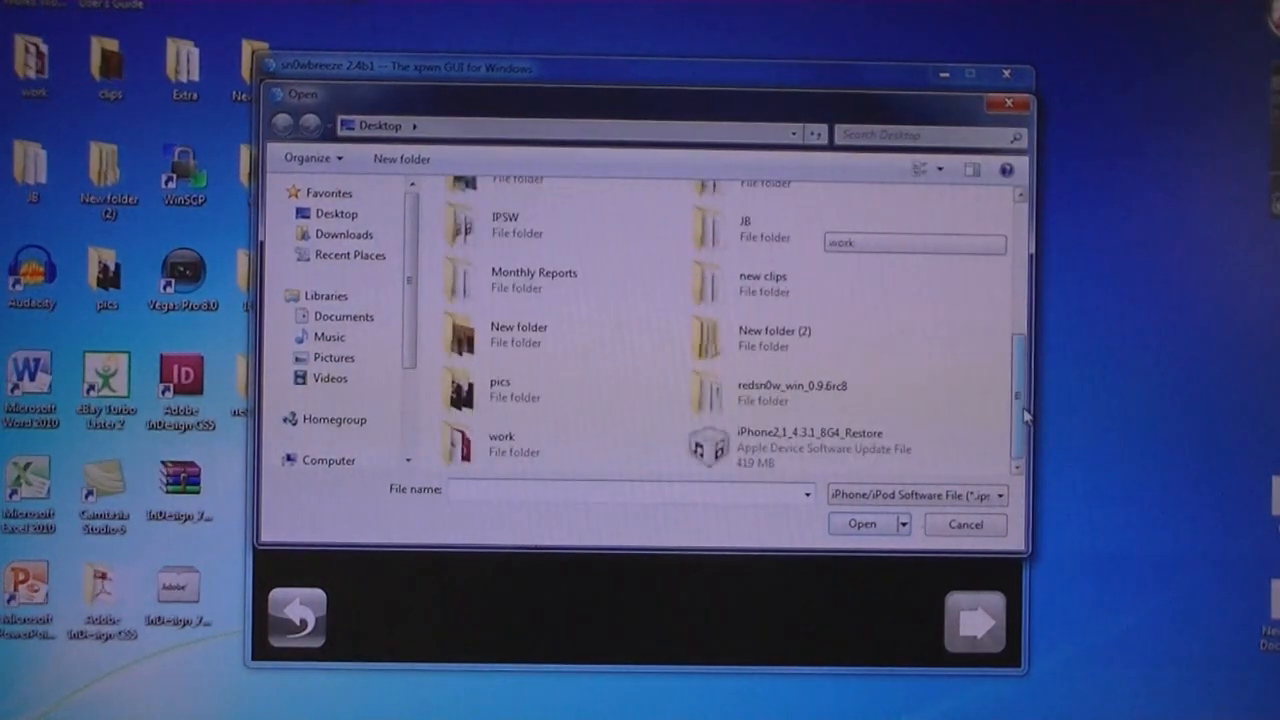
pyautogui.click(810, 442)
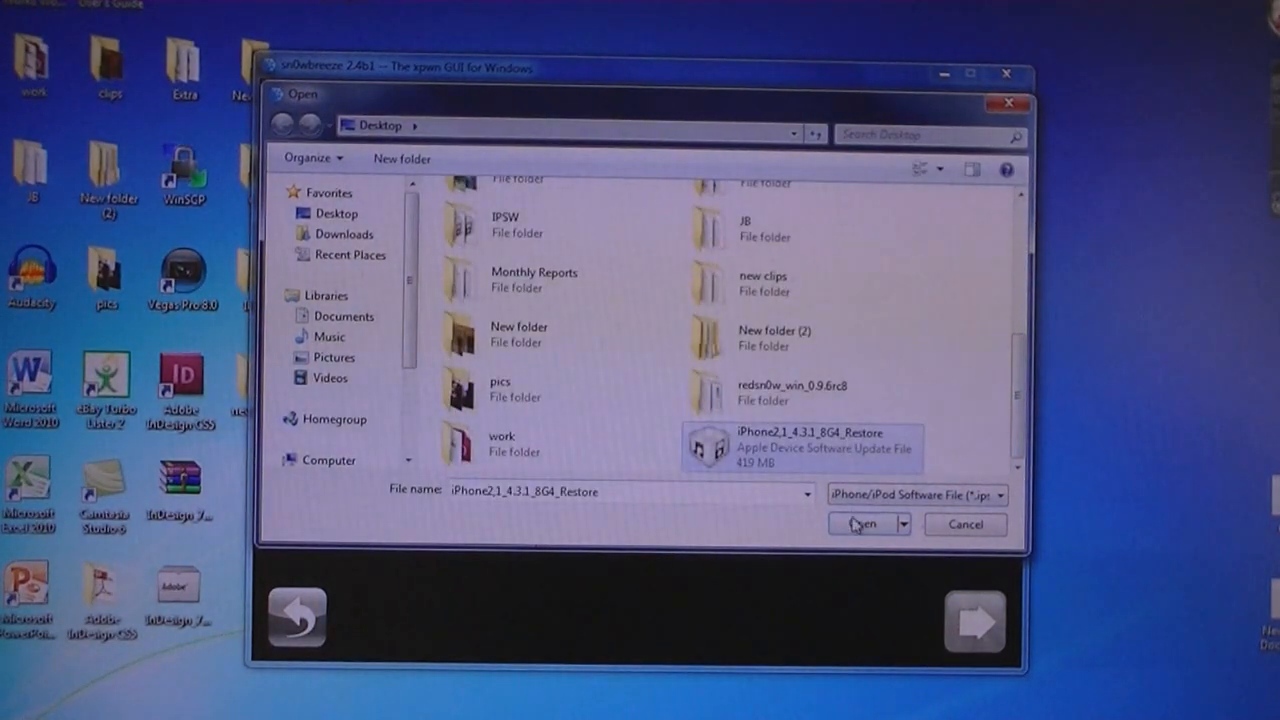
pyautogui.click(861, 523)
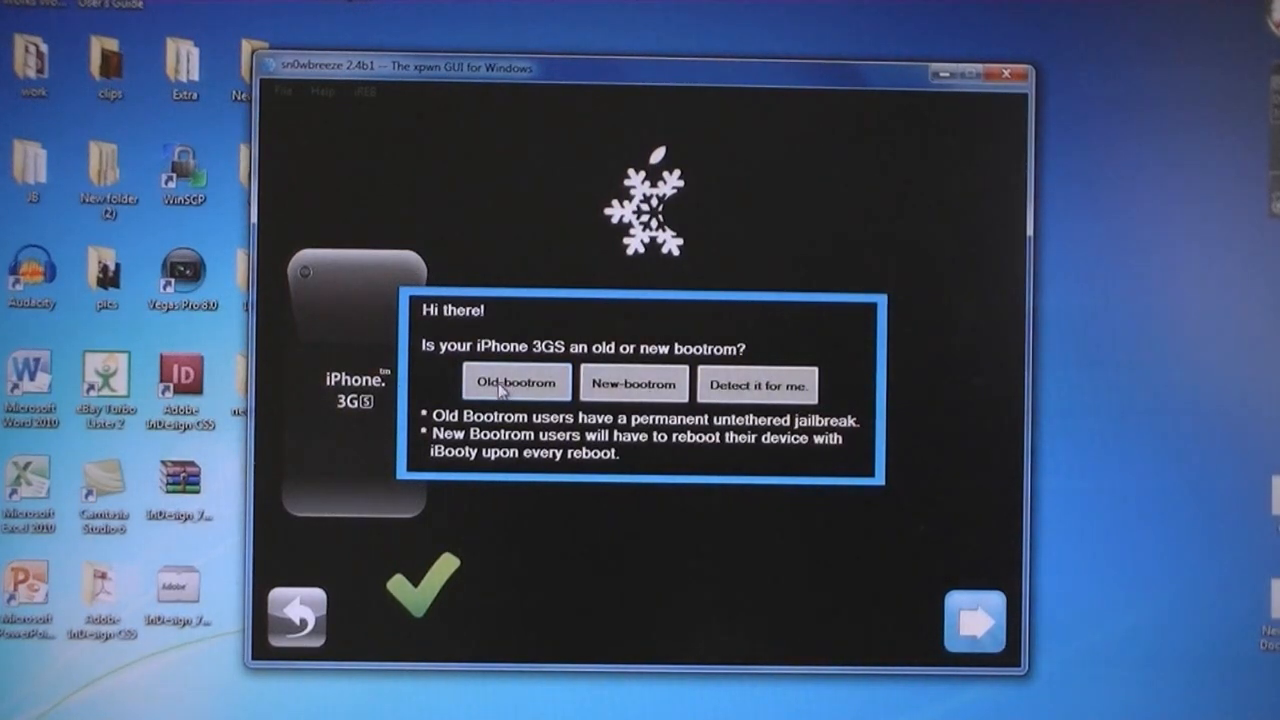
# Choose old bootrom and Expert Mode, then build the custom 3GS 4.3.1 IPSW
pyautogui.click(515, 383)
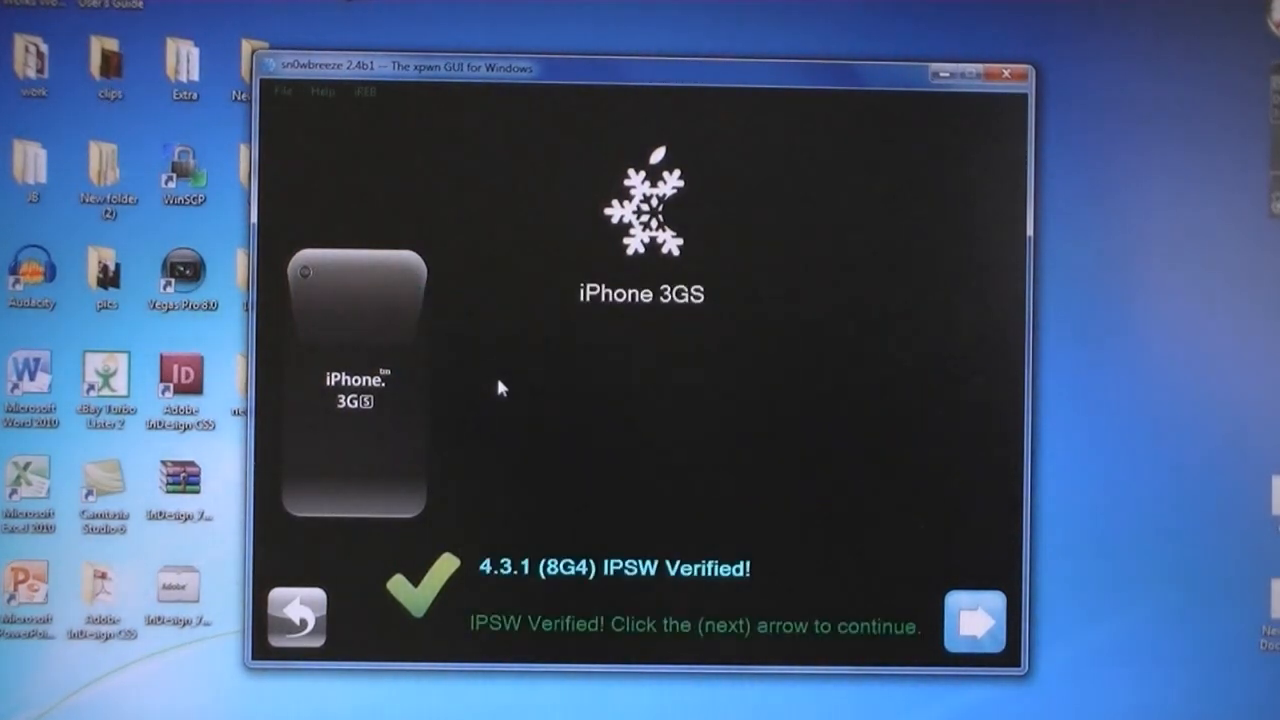
pyautogui.click(974, 623)
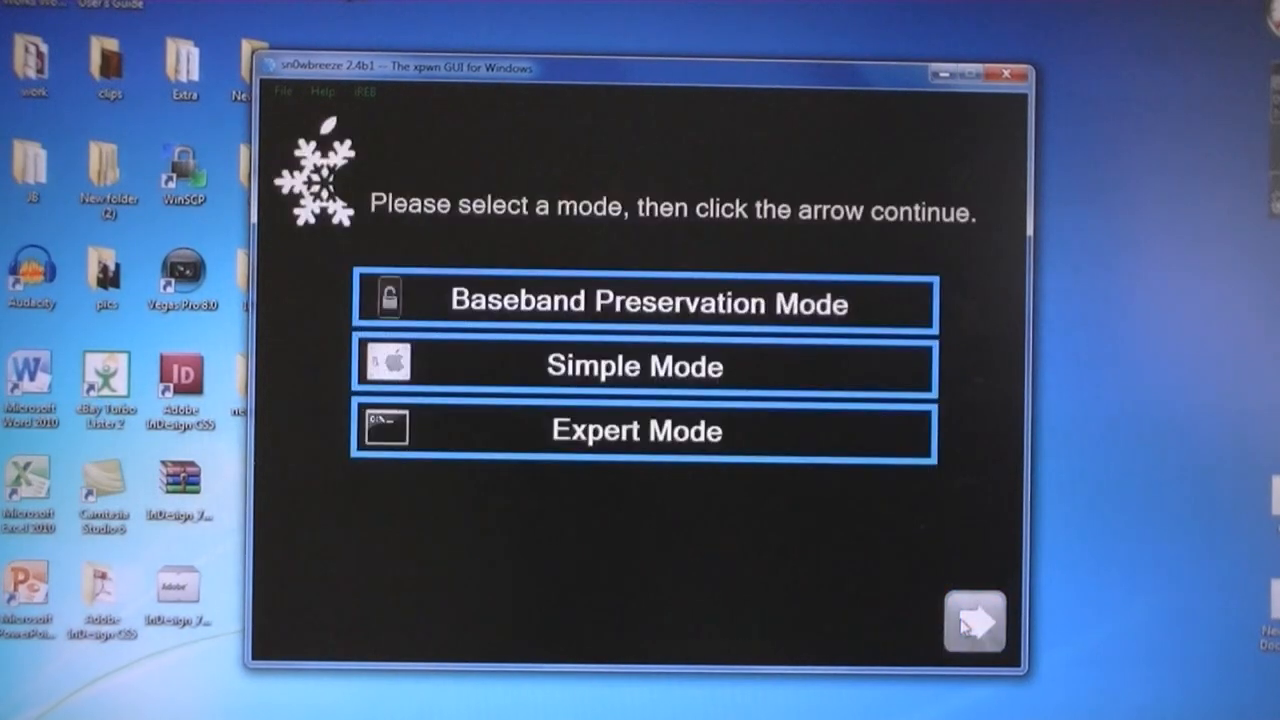
pyautogui.click(635, 431)
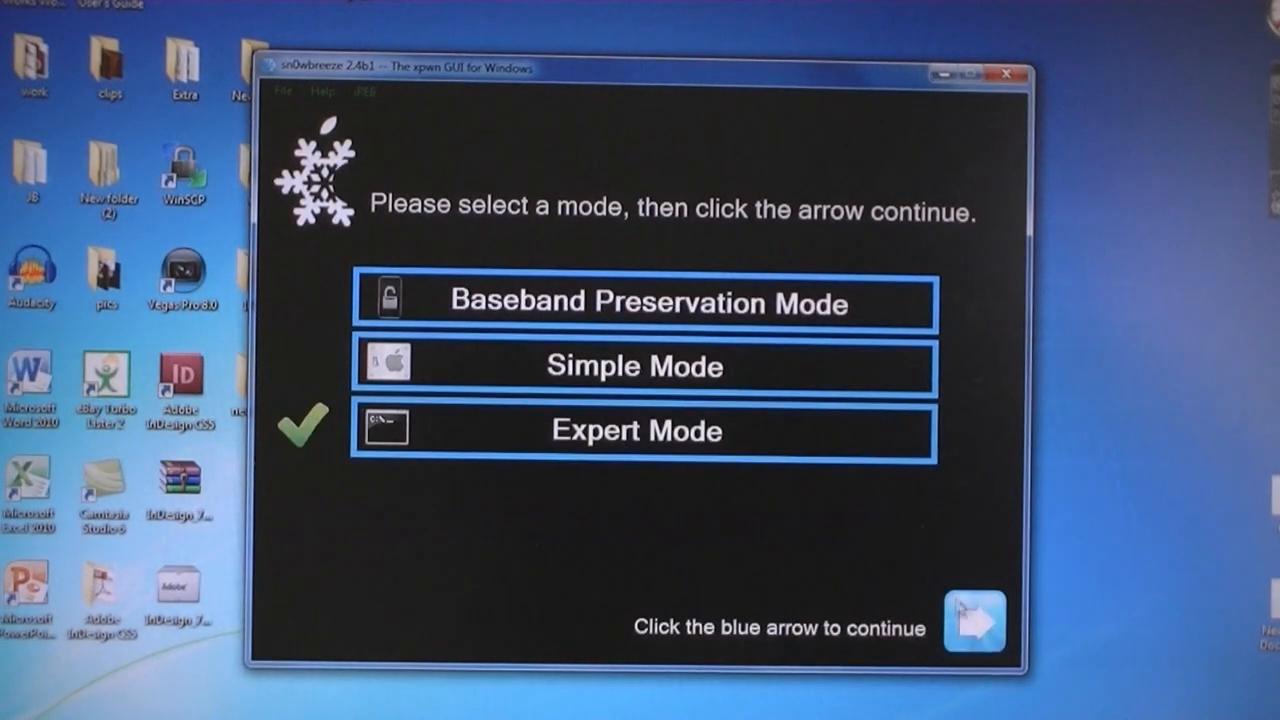
pyautogui.click(974, 623)
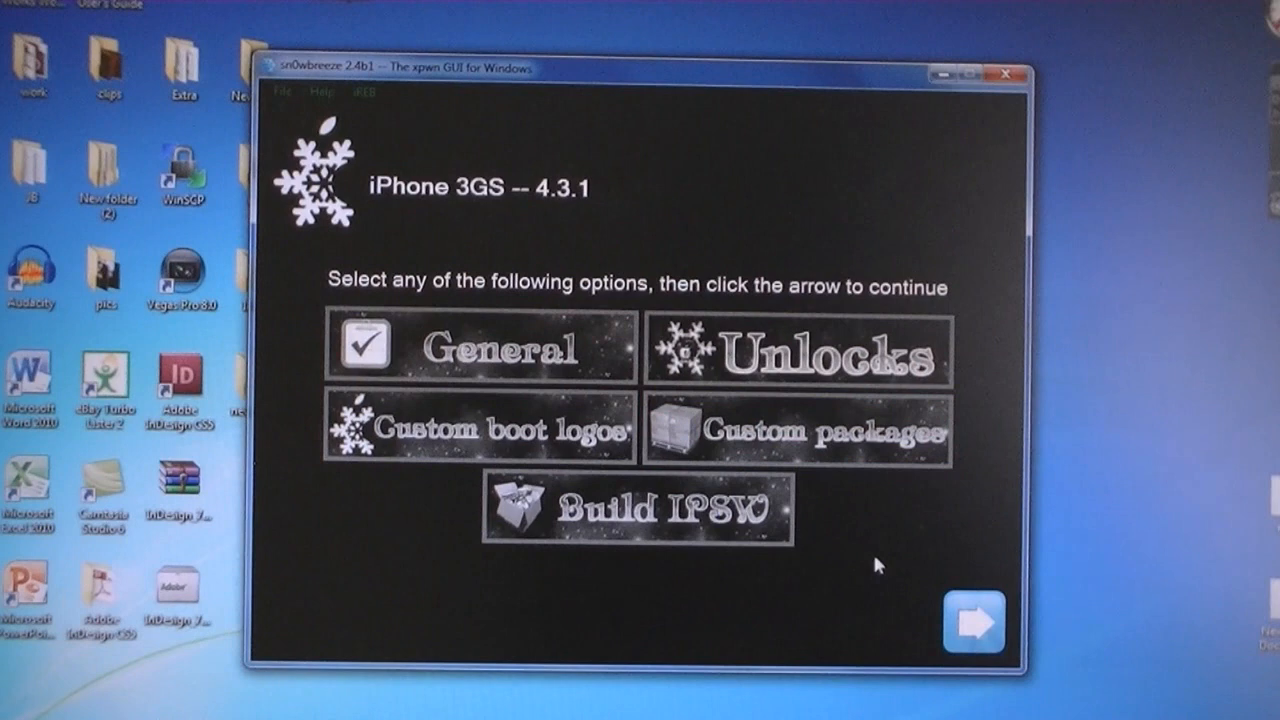
pyautogui.click(635, 507)
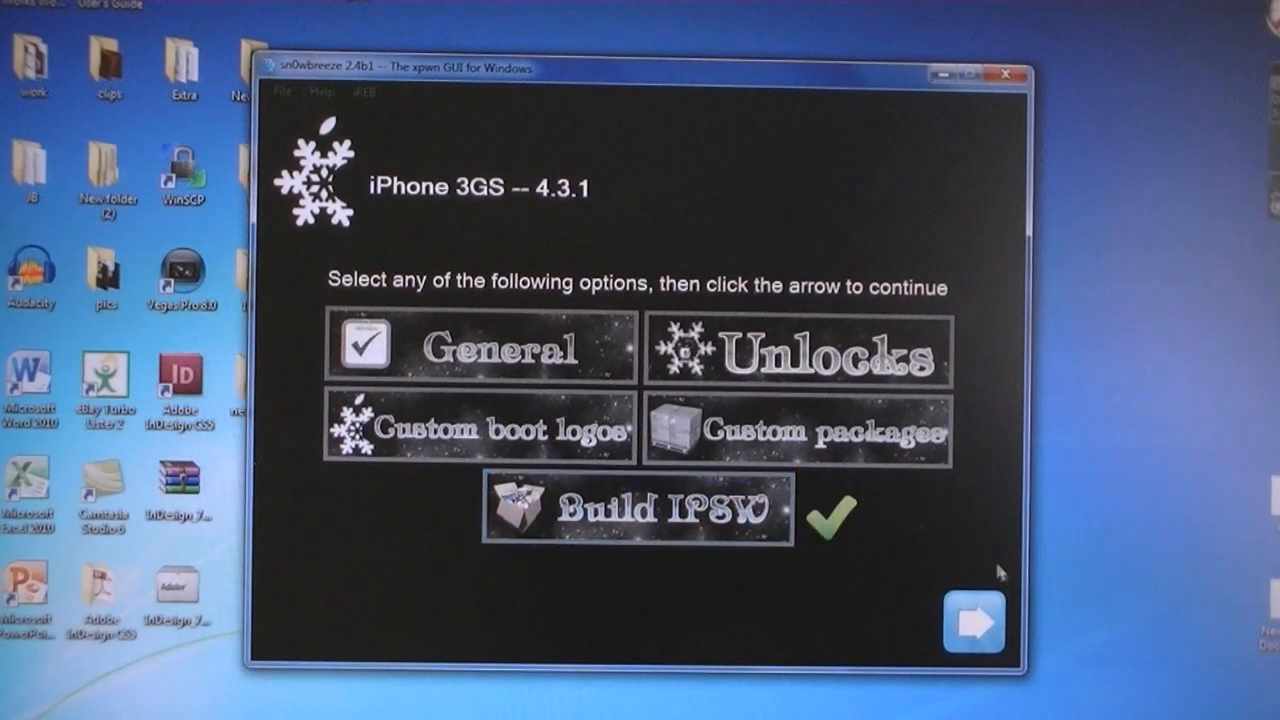
pyautogui.click(971, 623)
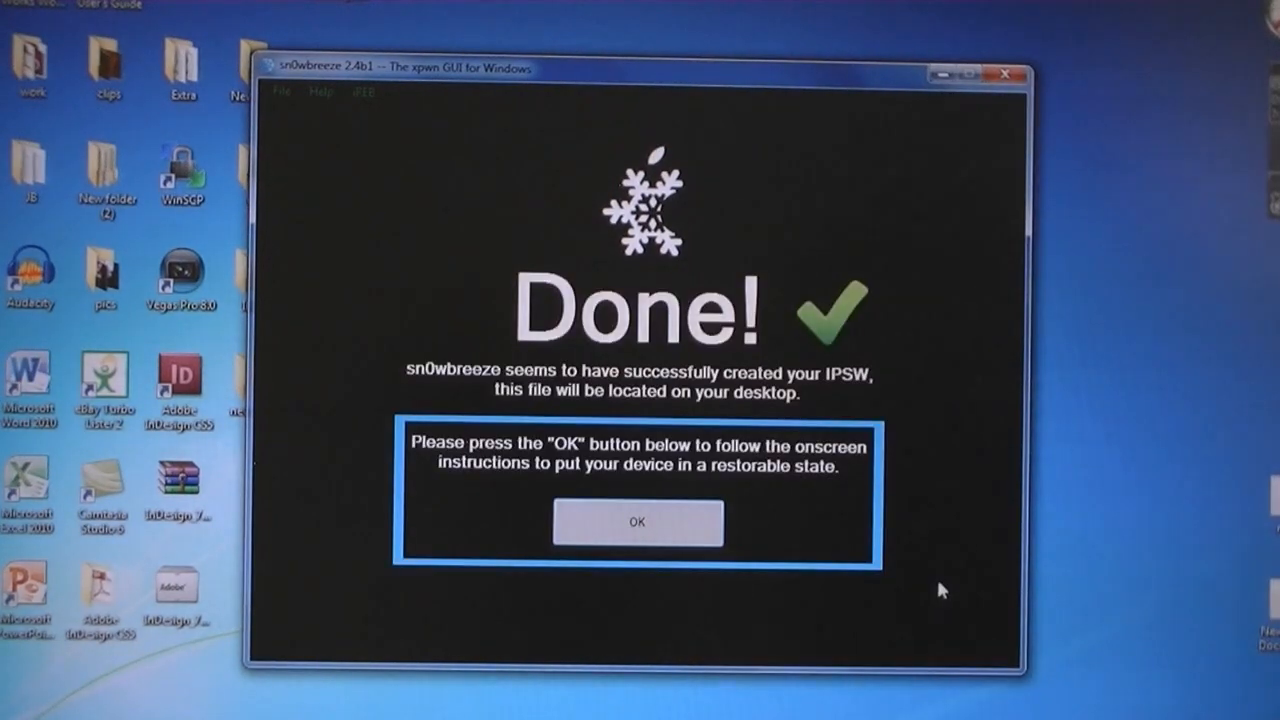
# Put the iPhone into pwned DFU mode with iREB and confirm
pyautogui.click(637, 522)
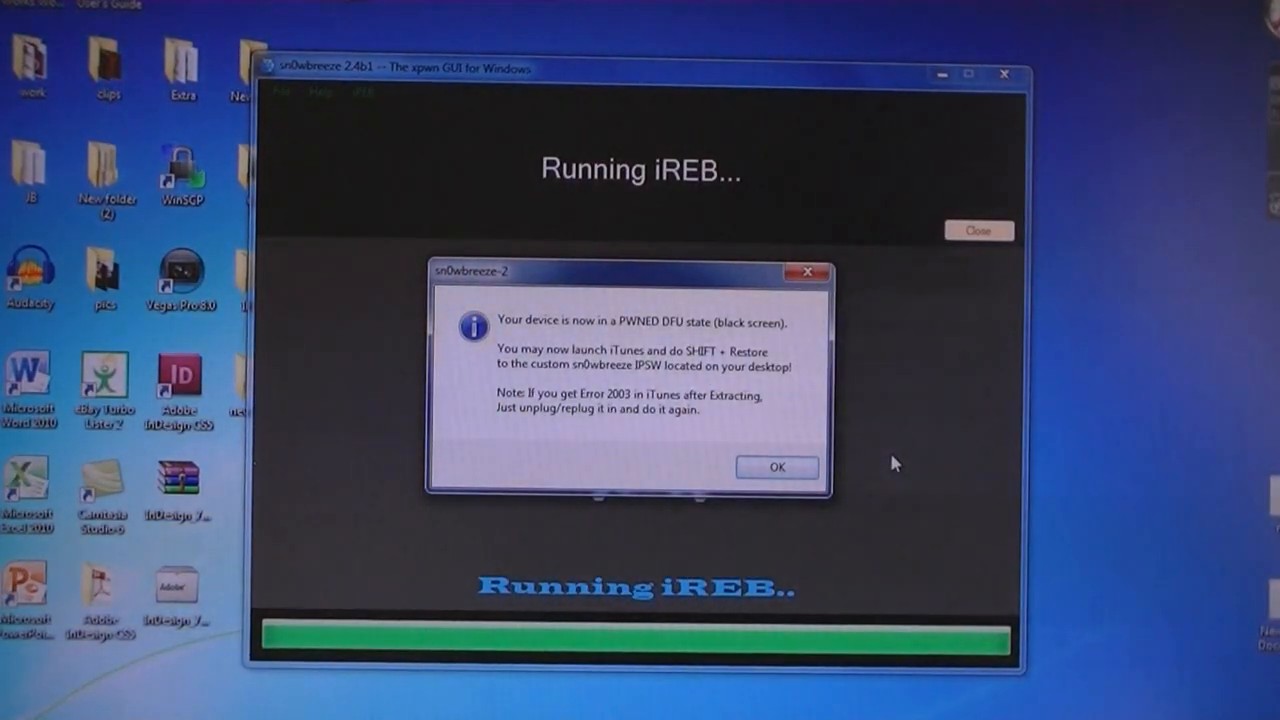
pyautogui.click(777, 467)
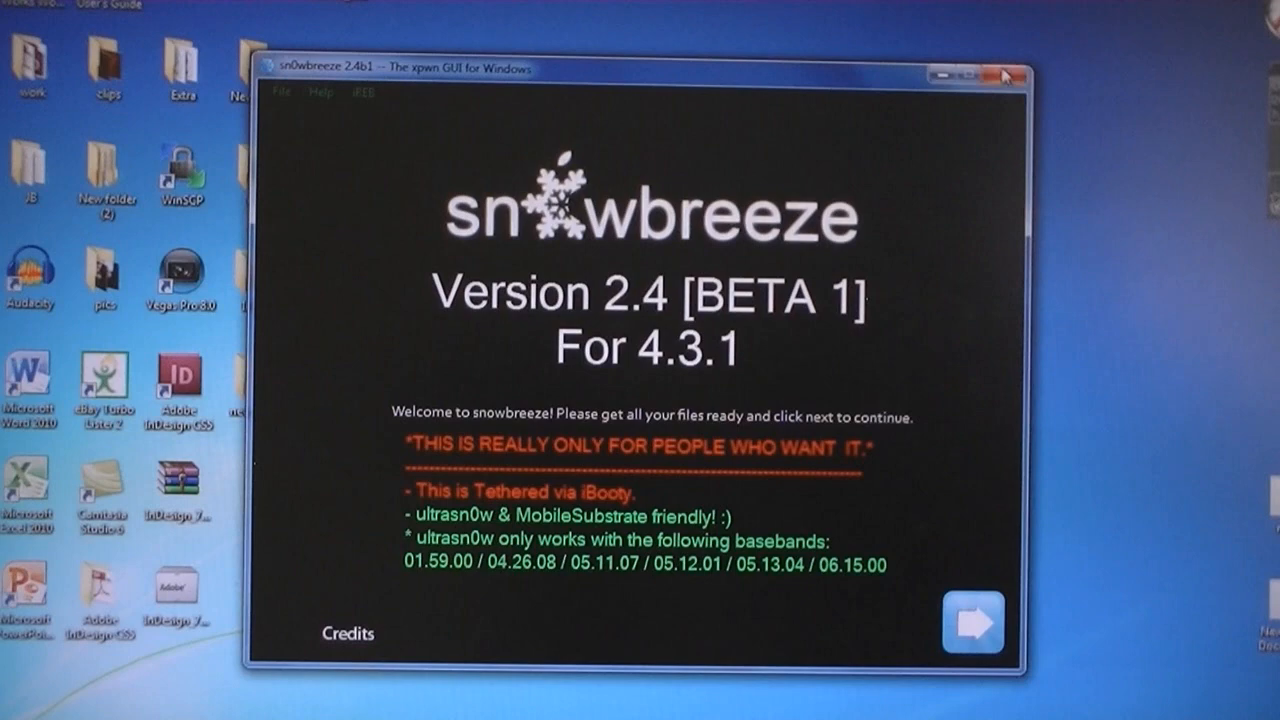
# Close sn0wbreeze and restore the iPhone in iTunes from sn0wbreeze_iPhone 3GS-4.3.1
pyautogui.click(1003, 75)
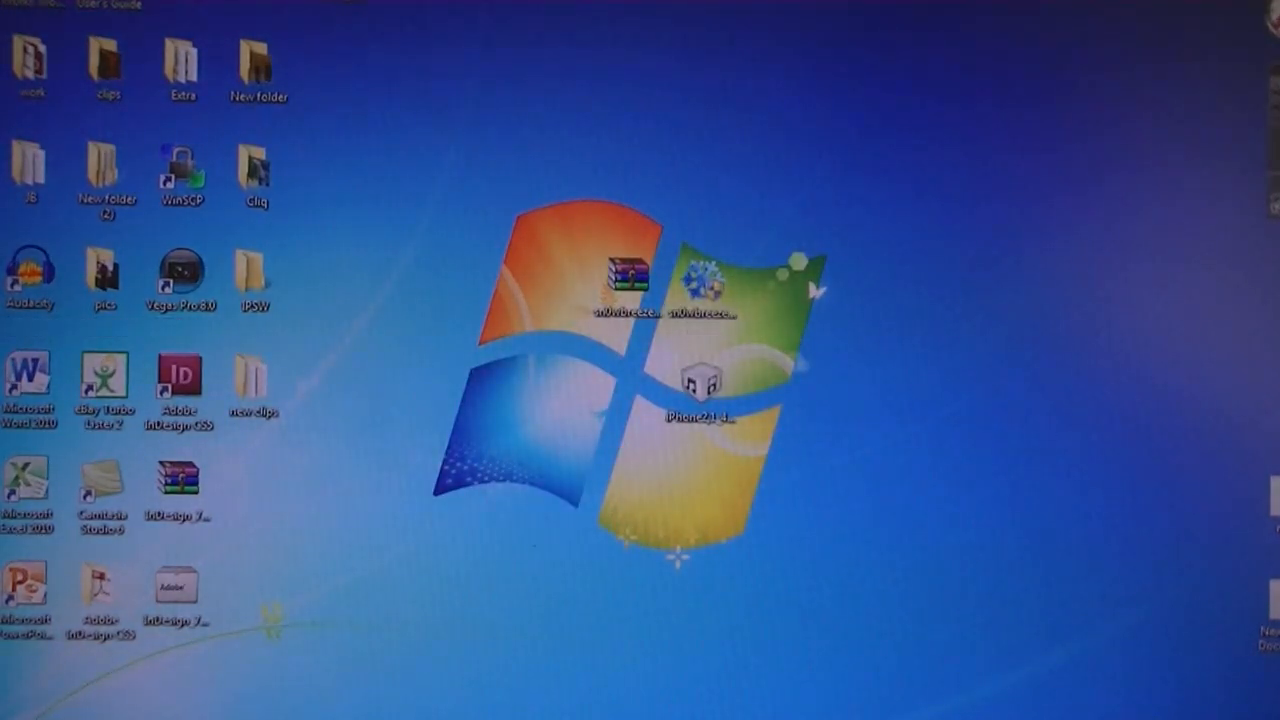
pyautogui.moveTo(427, 573)
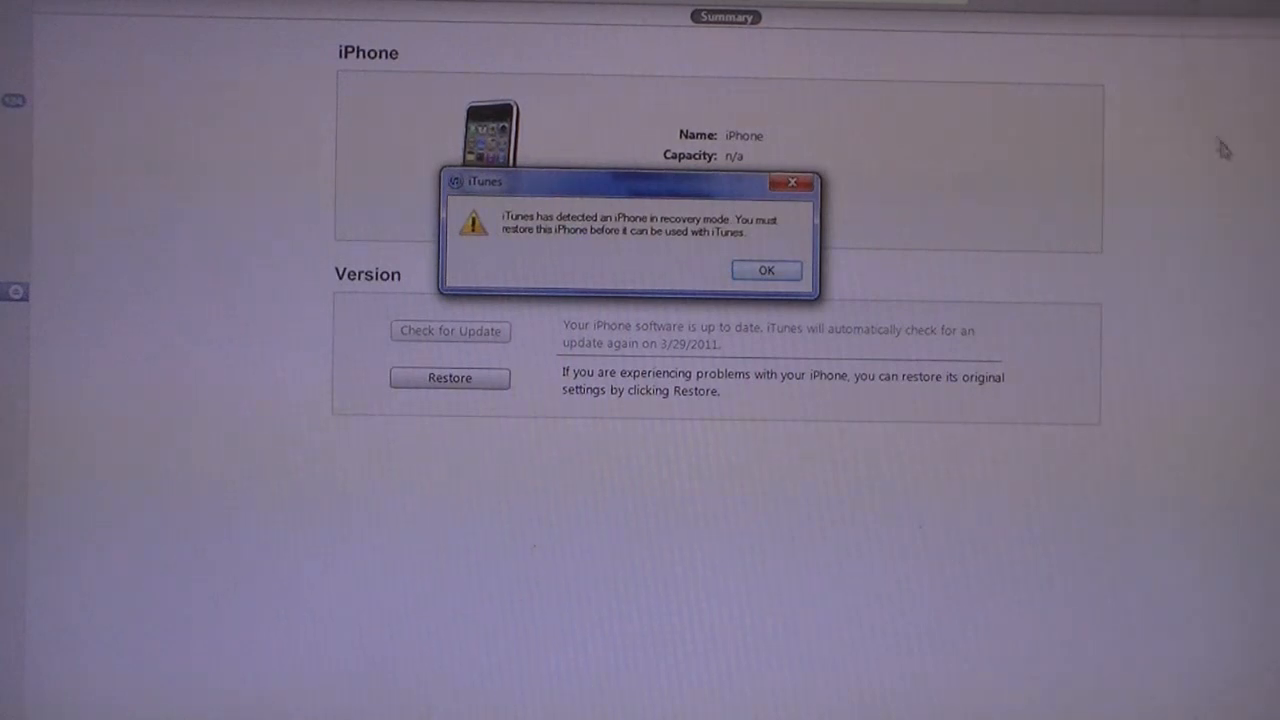
pyautogui.click(766, 270)
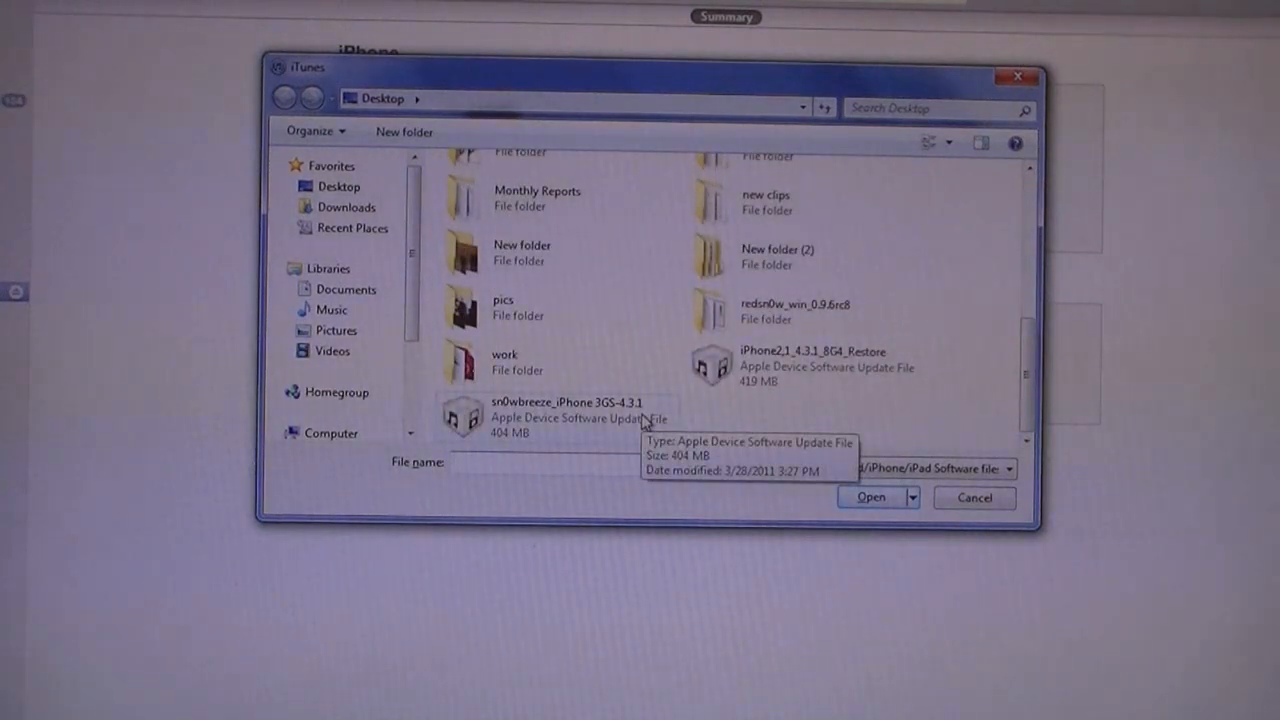
pyautogui.click(560, 415)
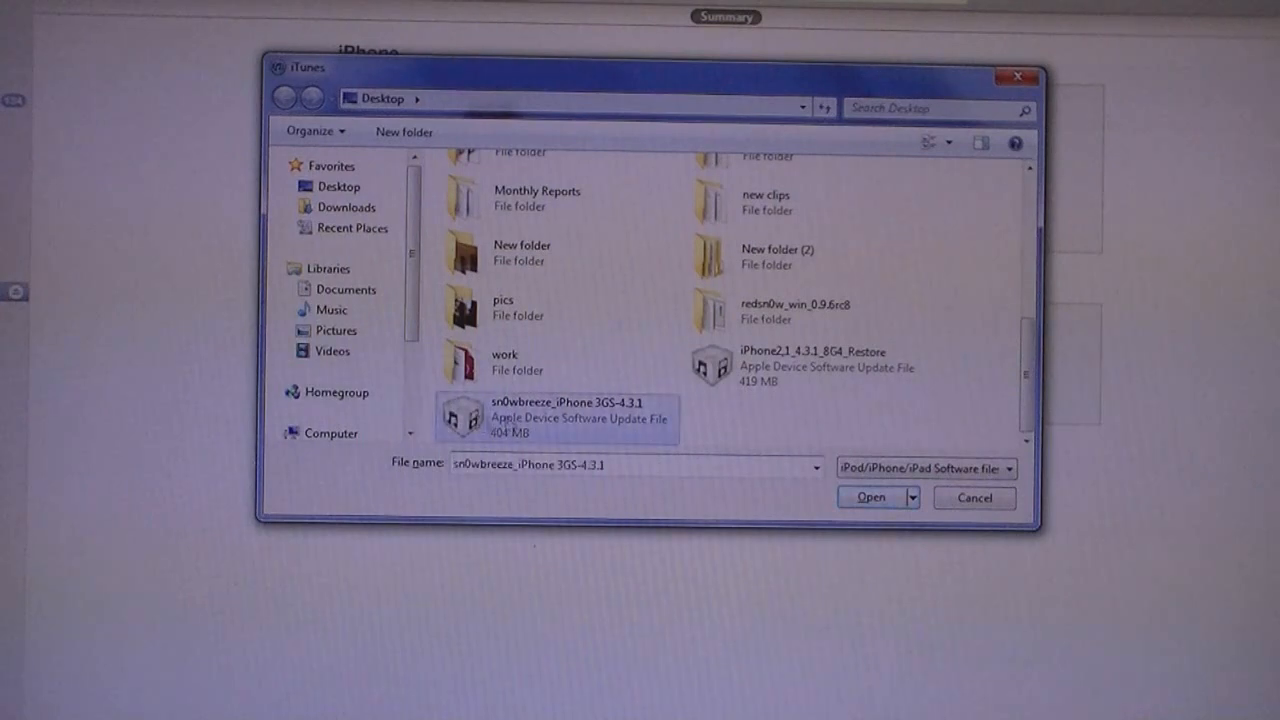
pyautogui.click(870, 497)
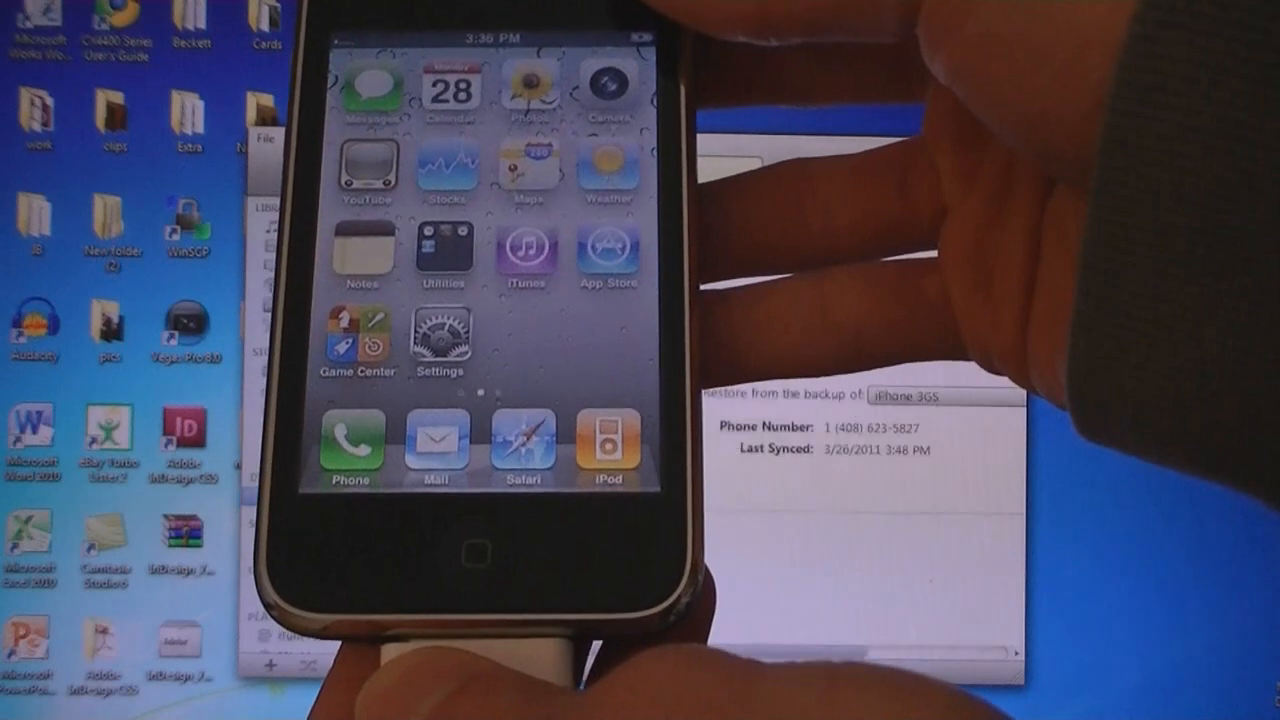
# Swipe across the iPhone home screens to find the Cydia icon
pyautogui.hscroll(-3)
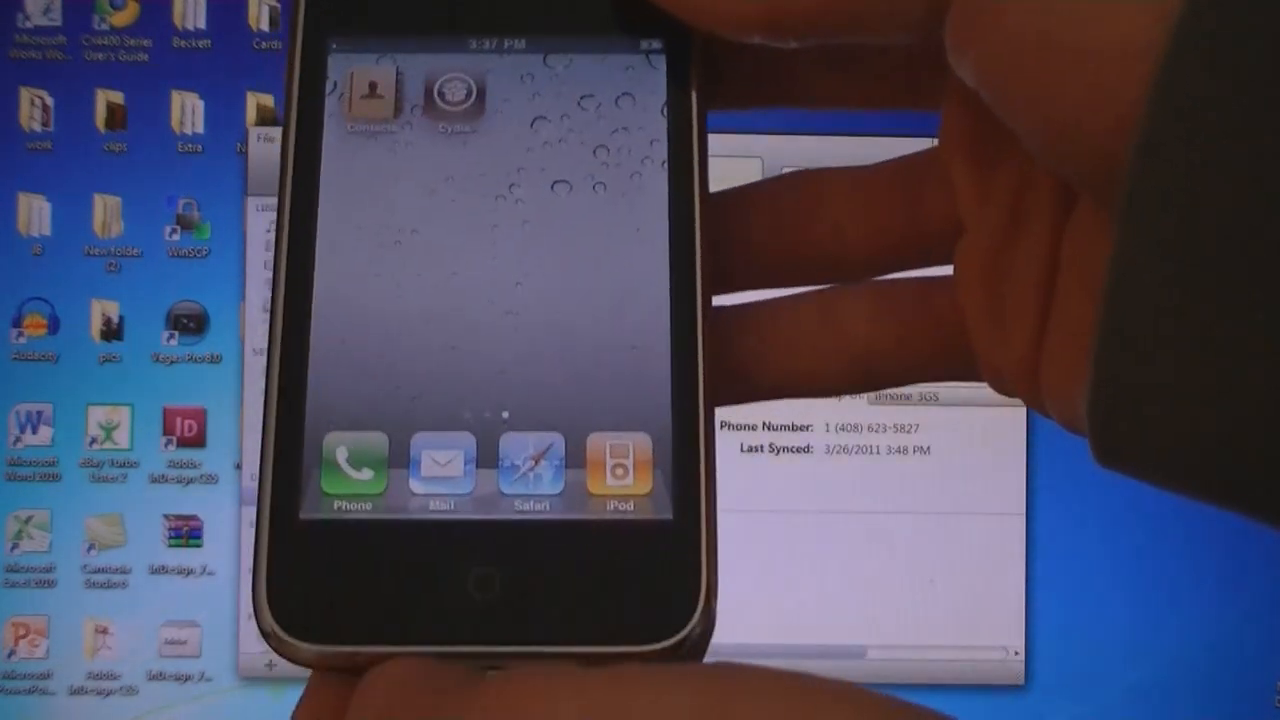